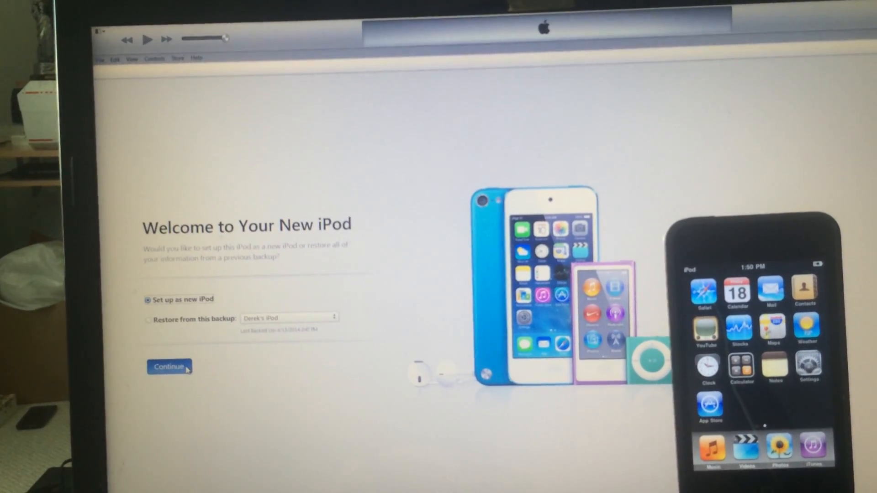
Continue with 'Set up as new iPod' so the first sync starts.
{"action": "left_click", "coordinate": [168, 367]}
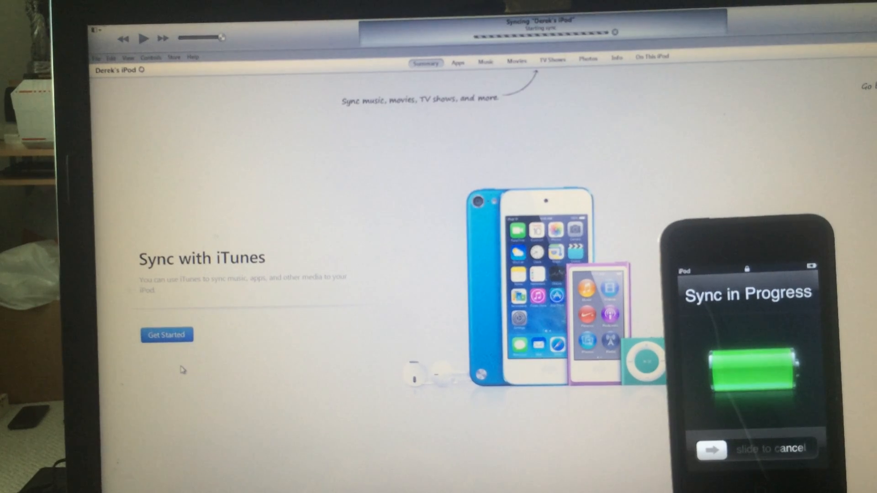